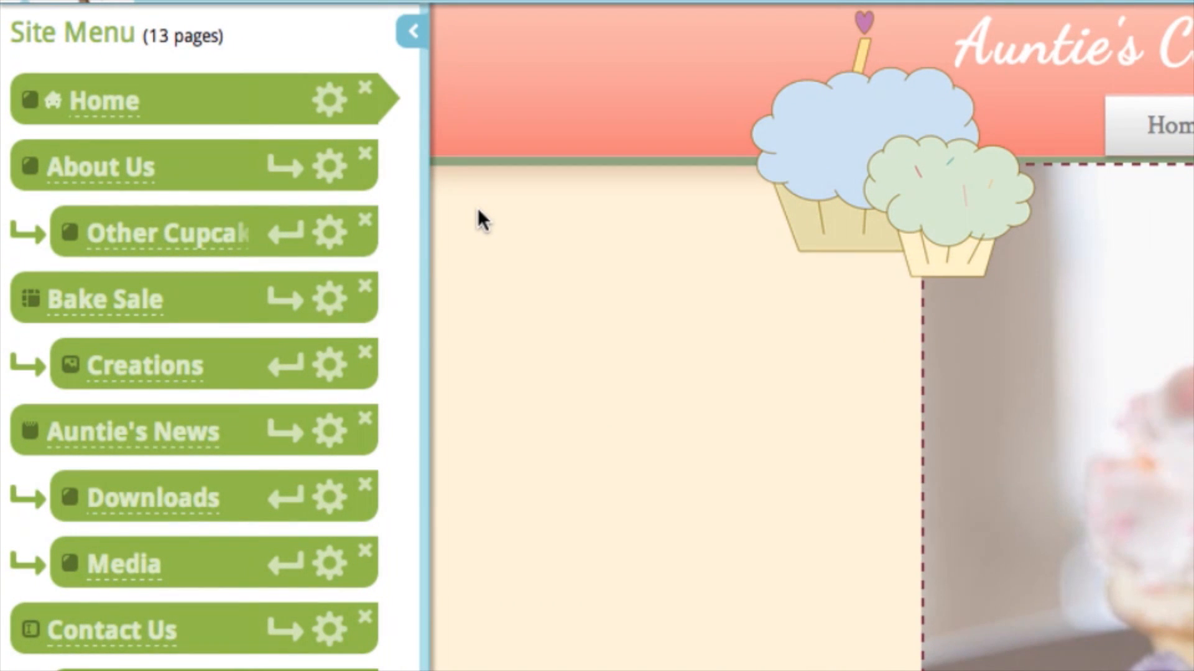
Open Edit Page Properties for the About Us page from its gear menu.
click(330, 164)
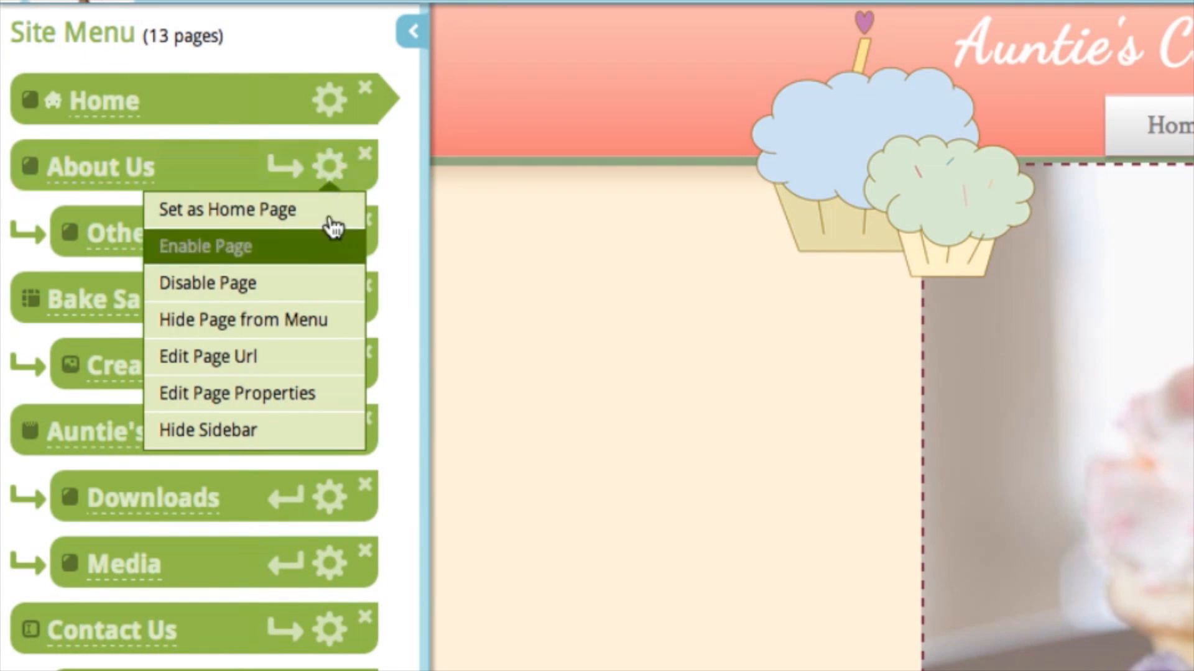
click(236, 393)
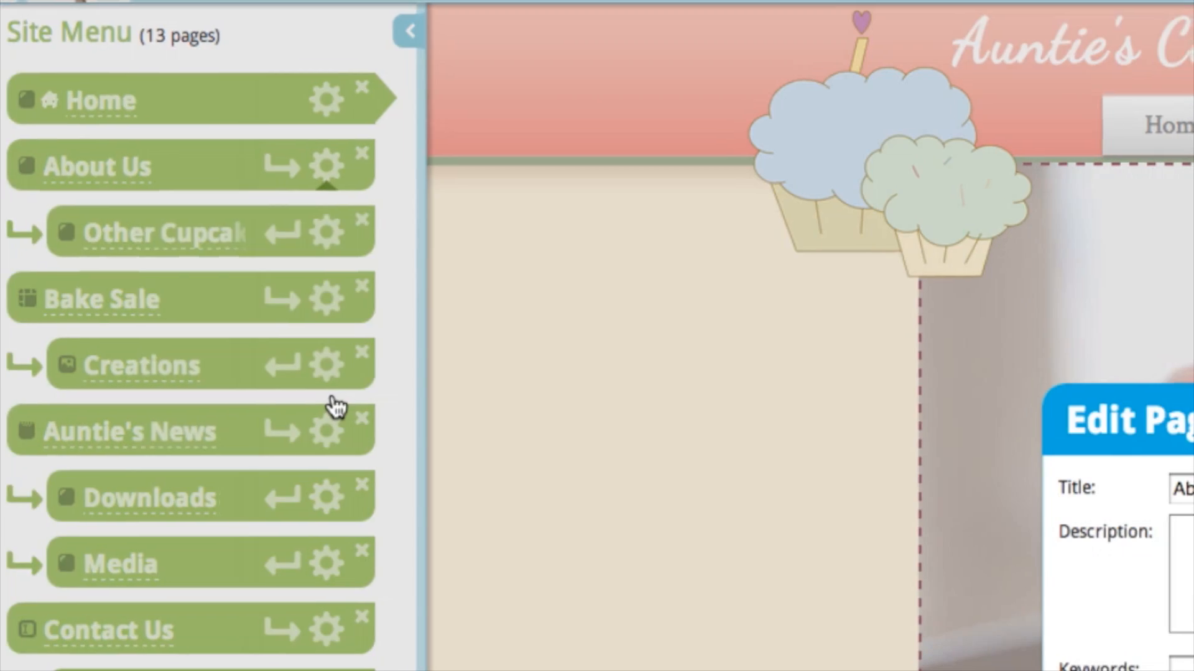
Replace the About Us title text with 'Our Cupcake'.
click(326, 167)
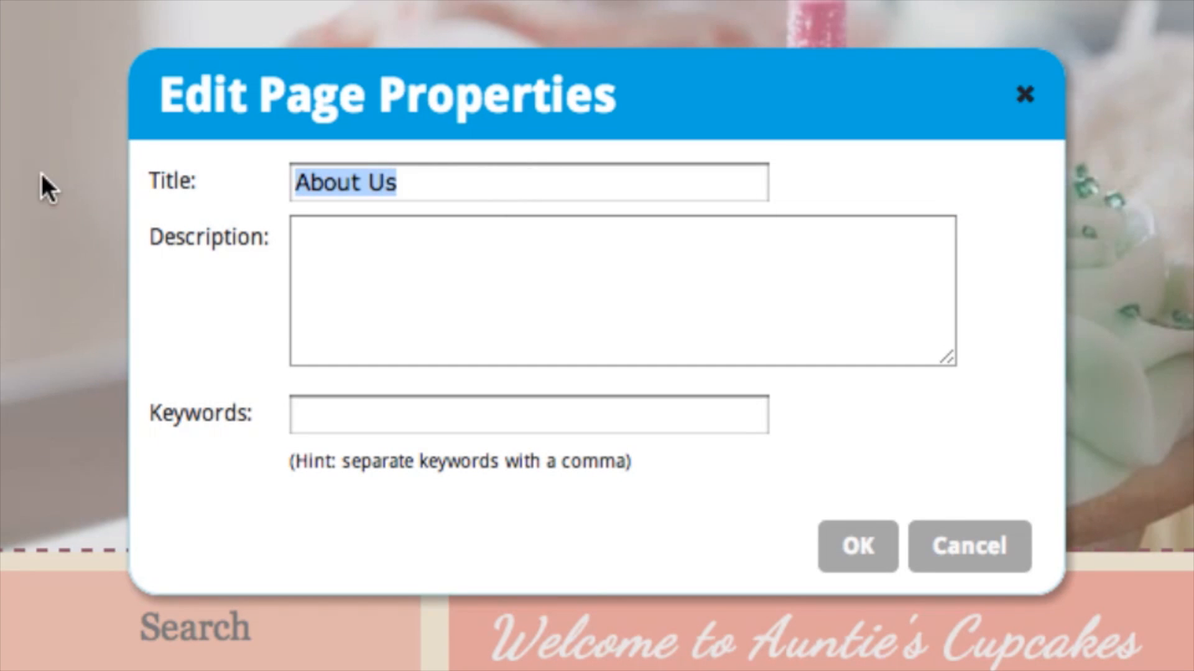
text(Our)
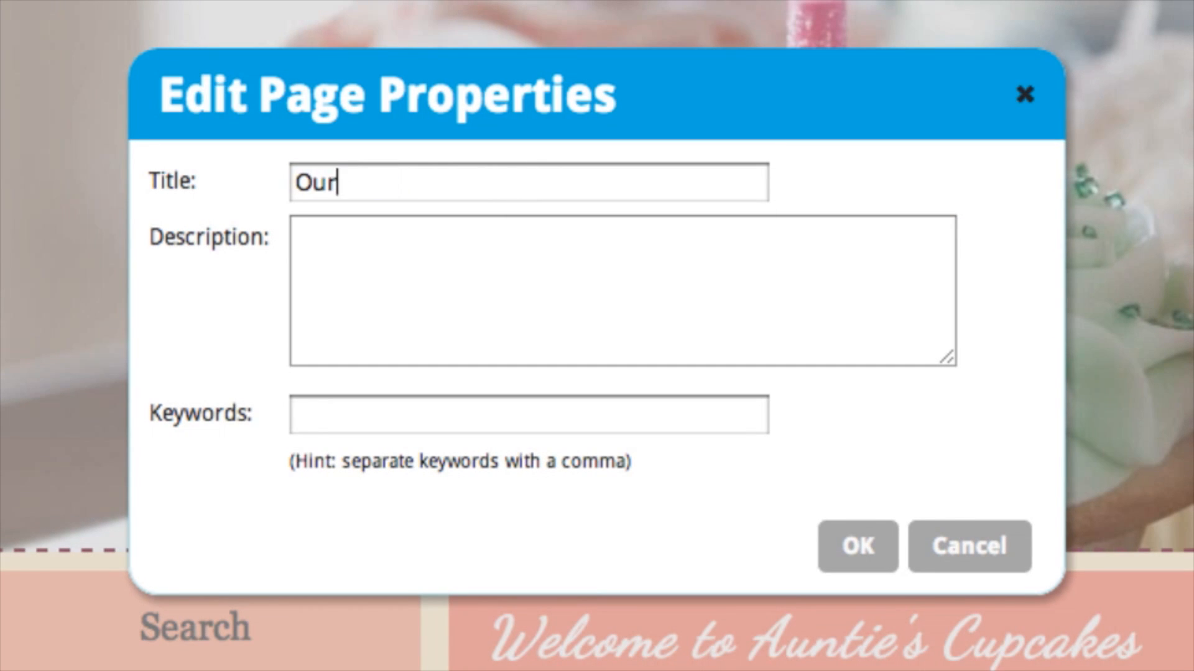
text(Cupcake)
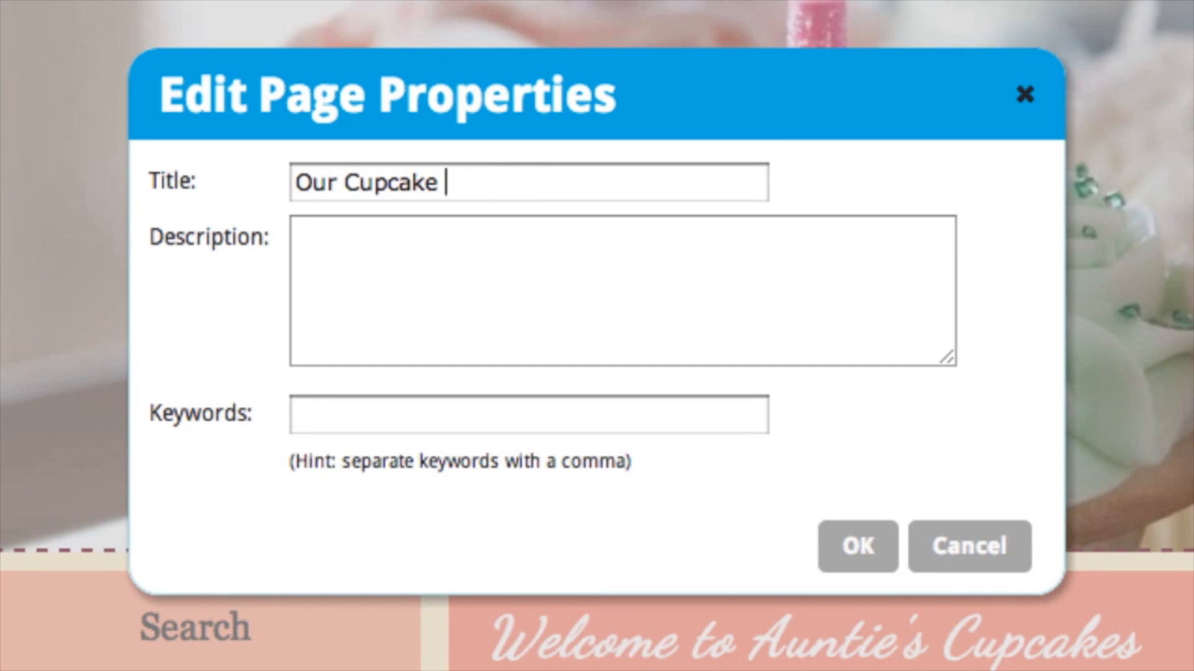